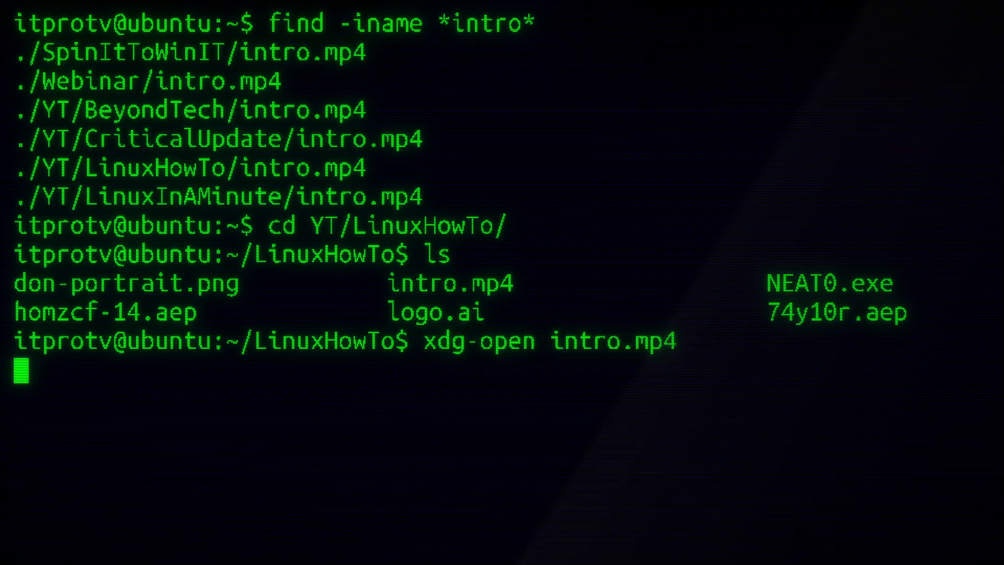
Step: Install mysql-server with sudo apt install, answering y to download and install the packages
key(Return)
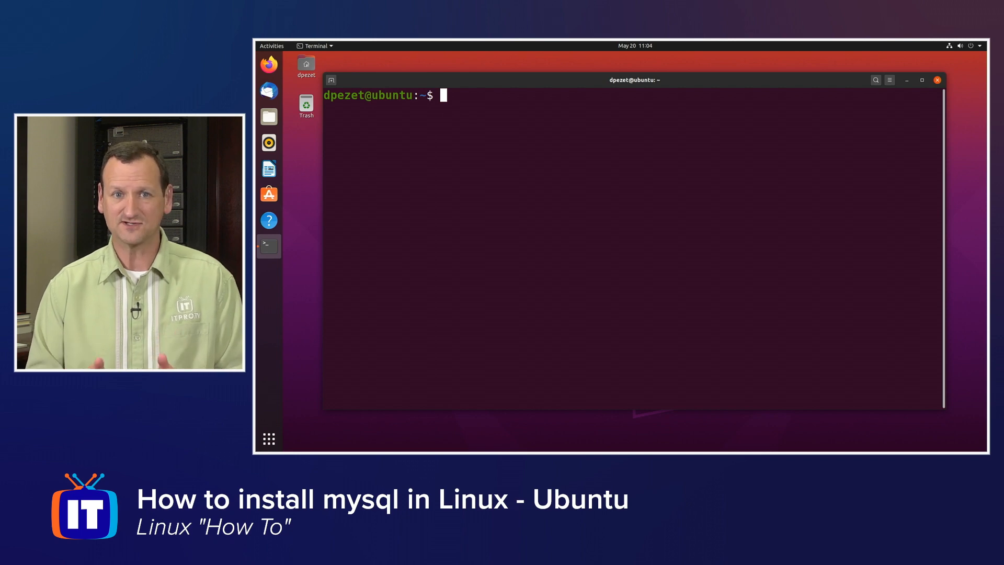
key(Return)
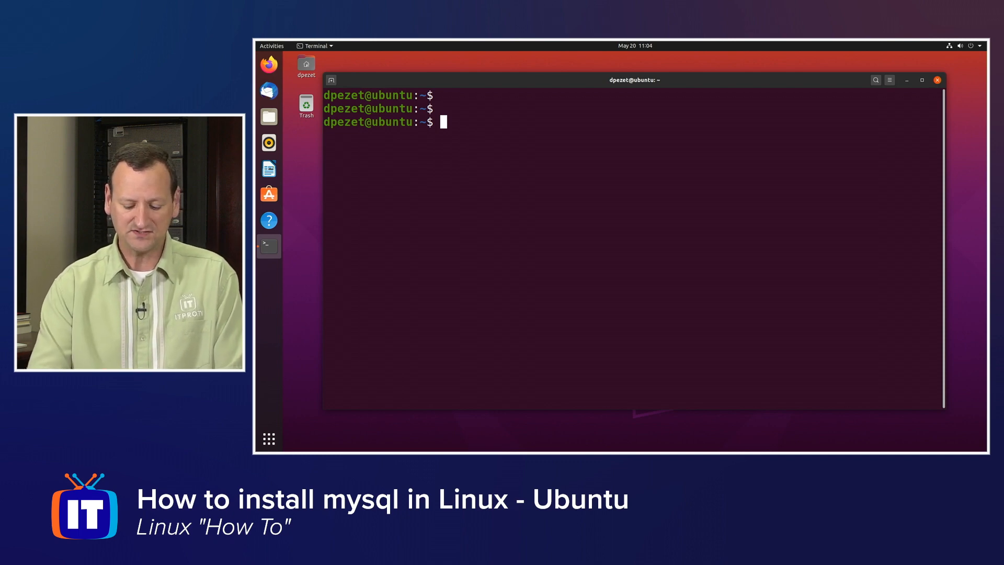
text(sudo)
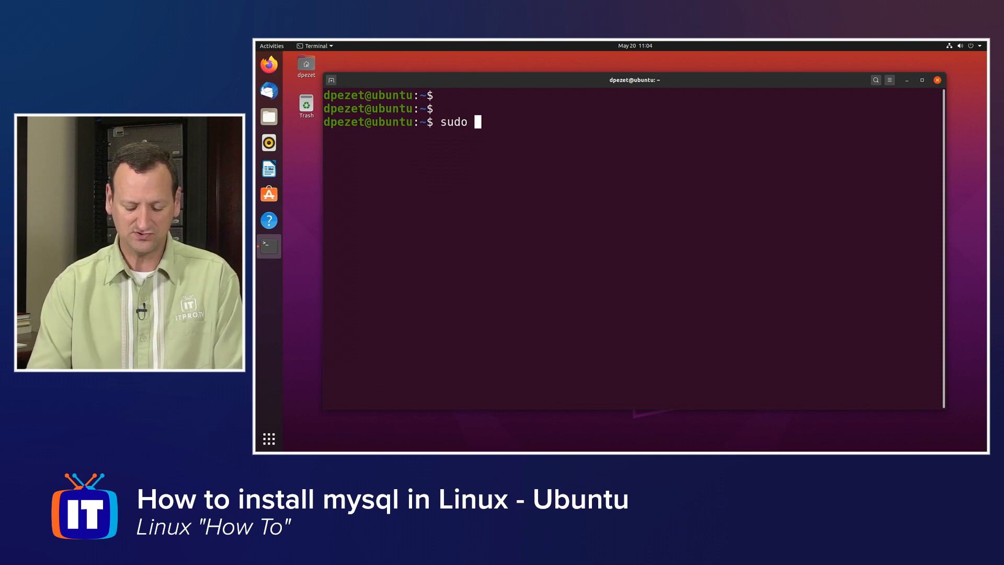
text(apt install)
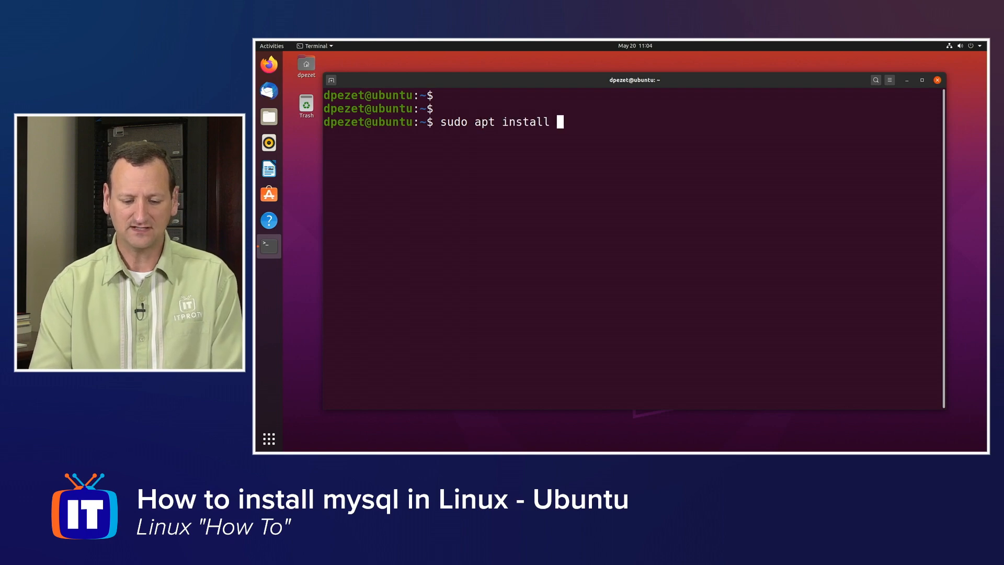
text(mysql-s)
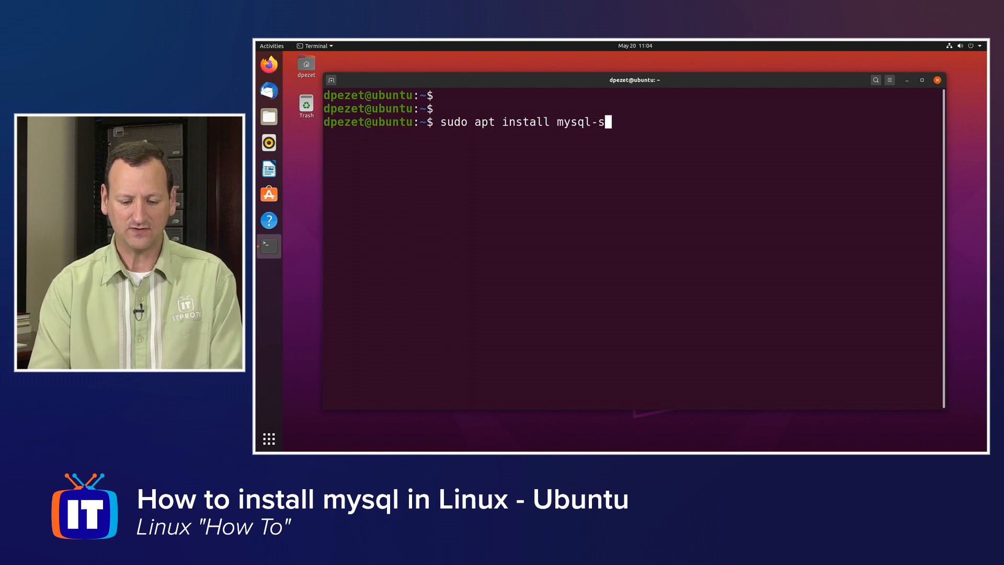
text(erver)
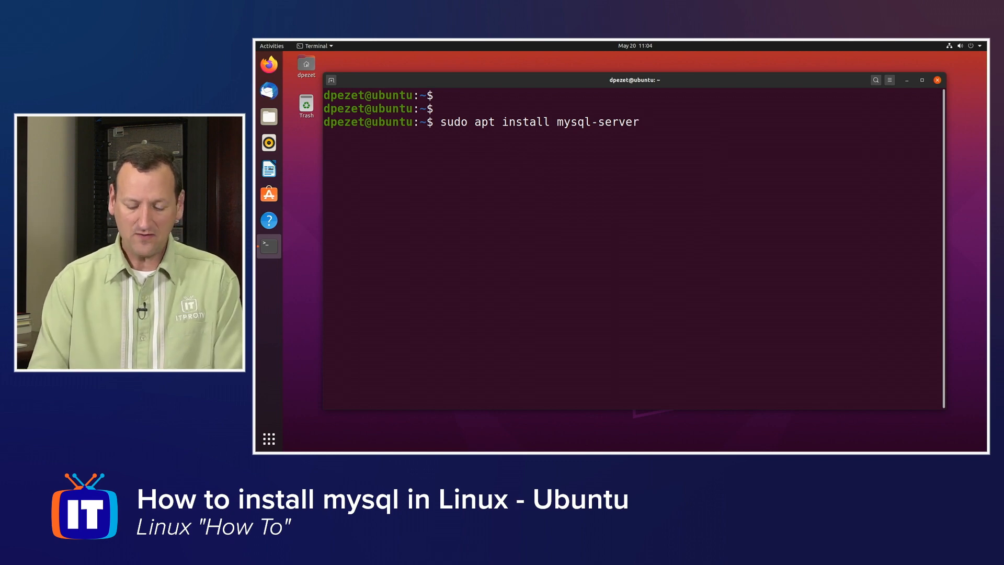
key(Return)
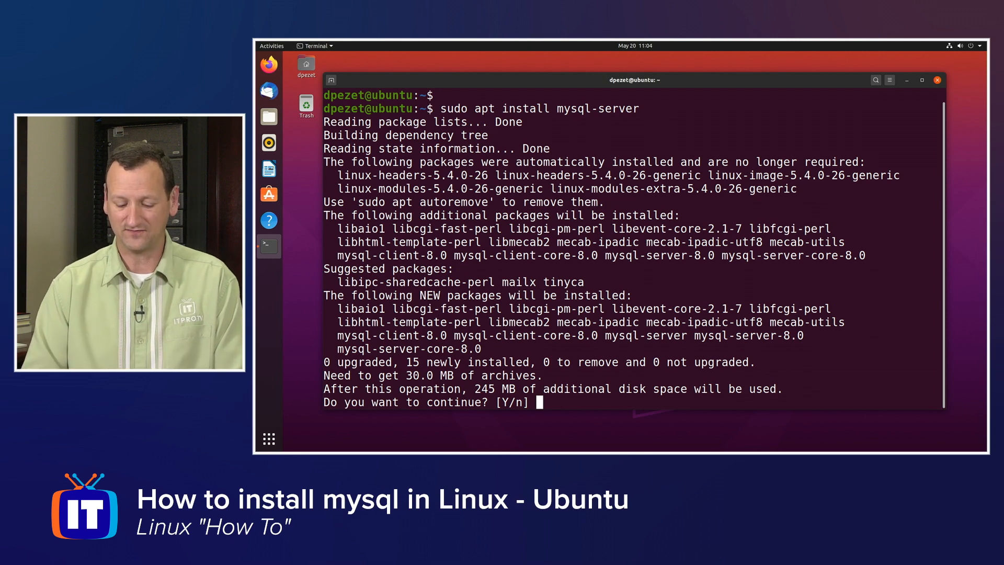
text(y)
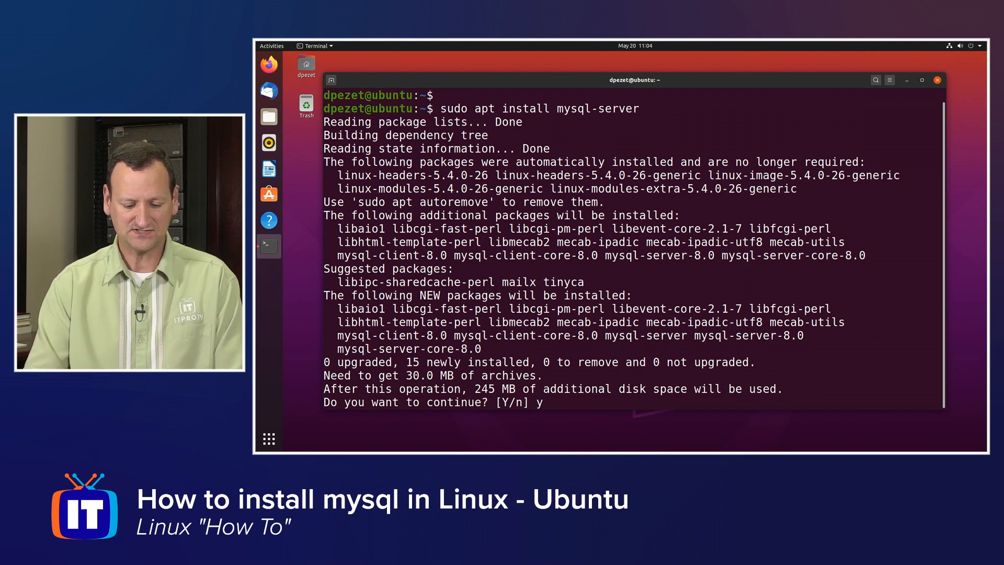
key(Return)
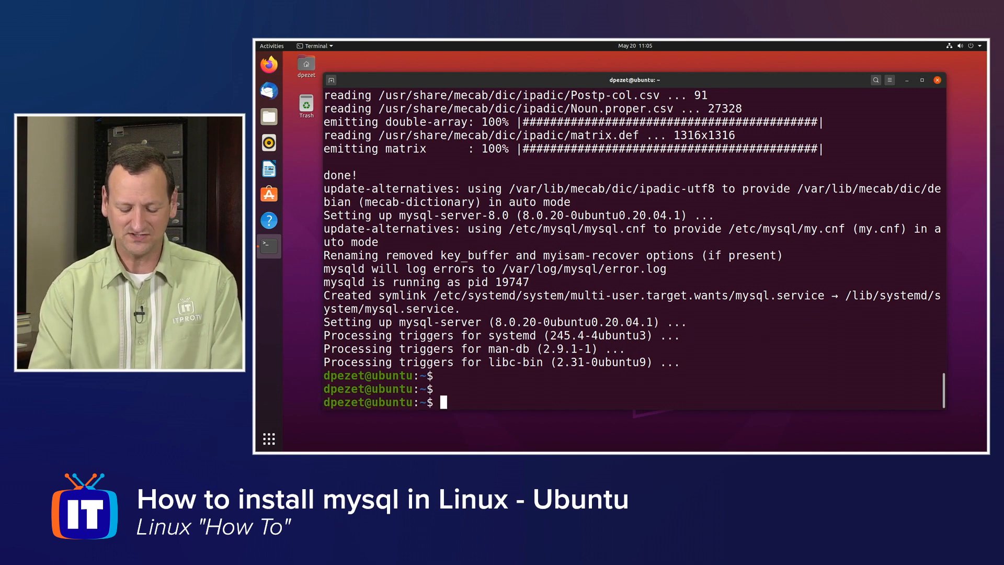
Step: Start sudo mysql_secure_installation so it prompts about the VALIDATE PASSWORD component
text(sudo)
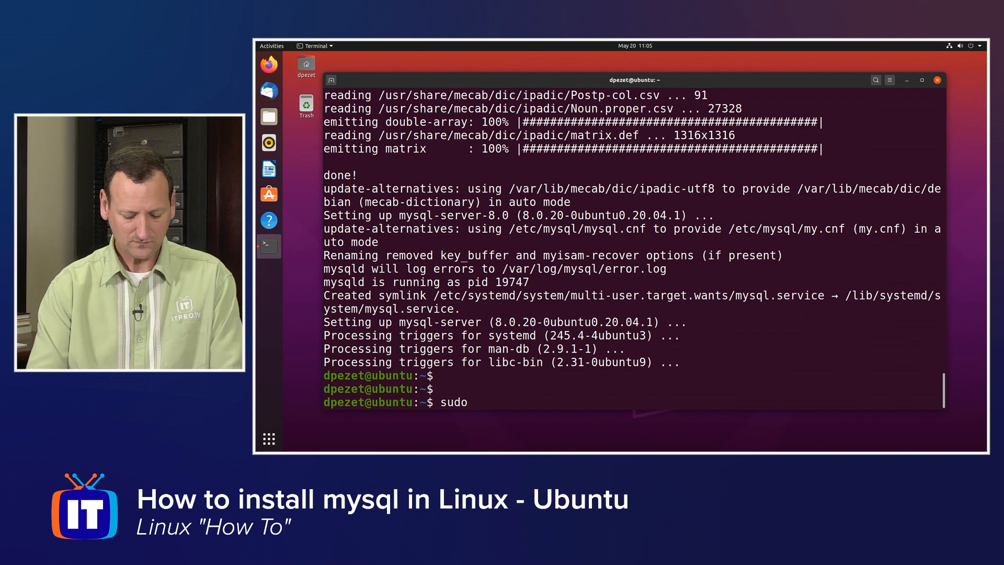
text(mysql)
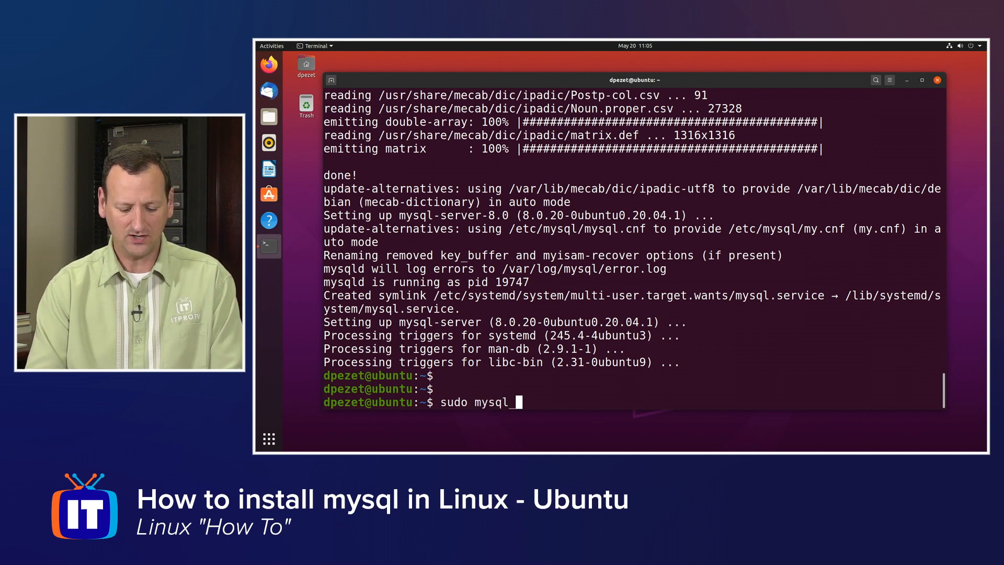
text(_secure)
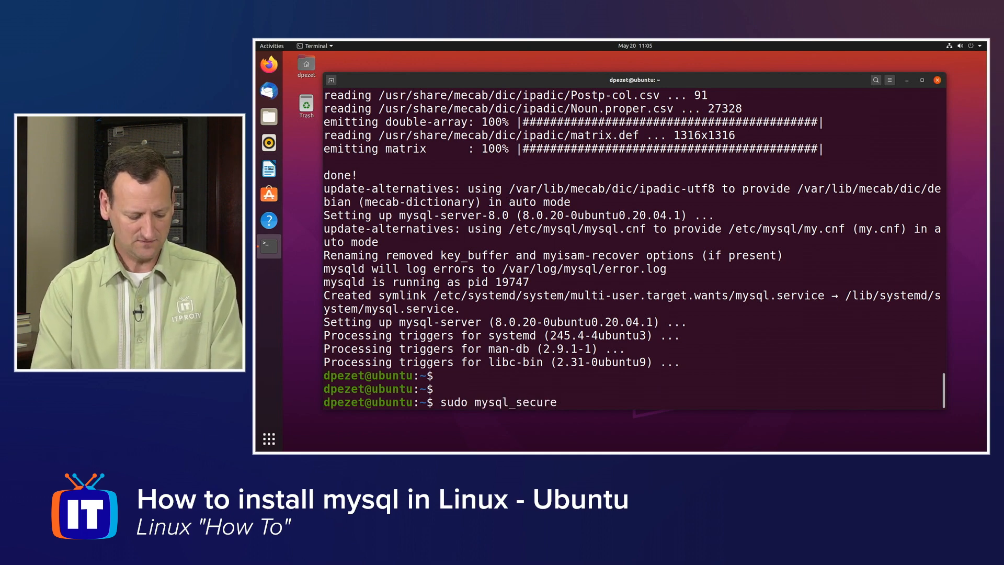
text(_installati)
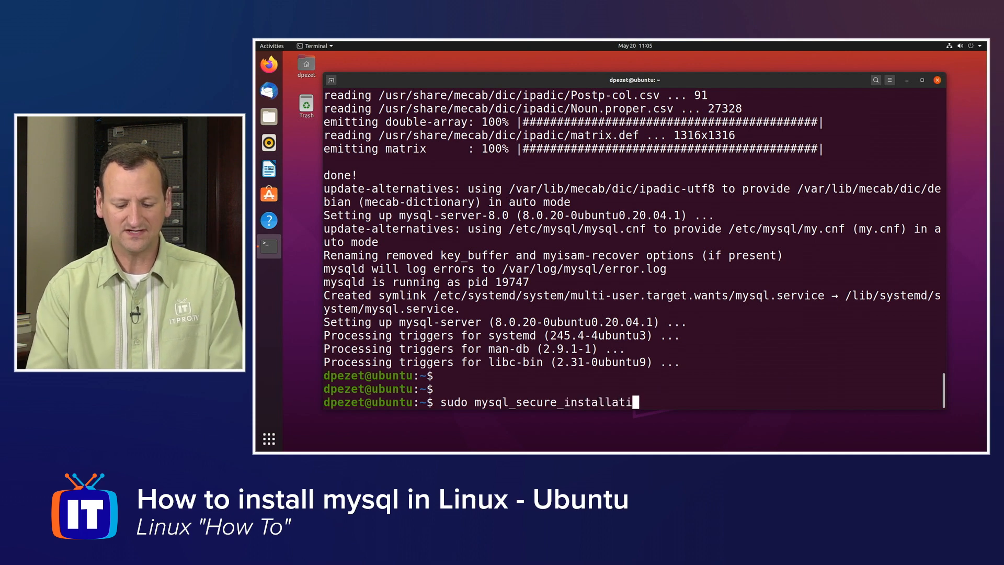
text(on)
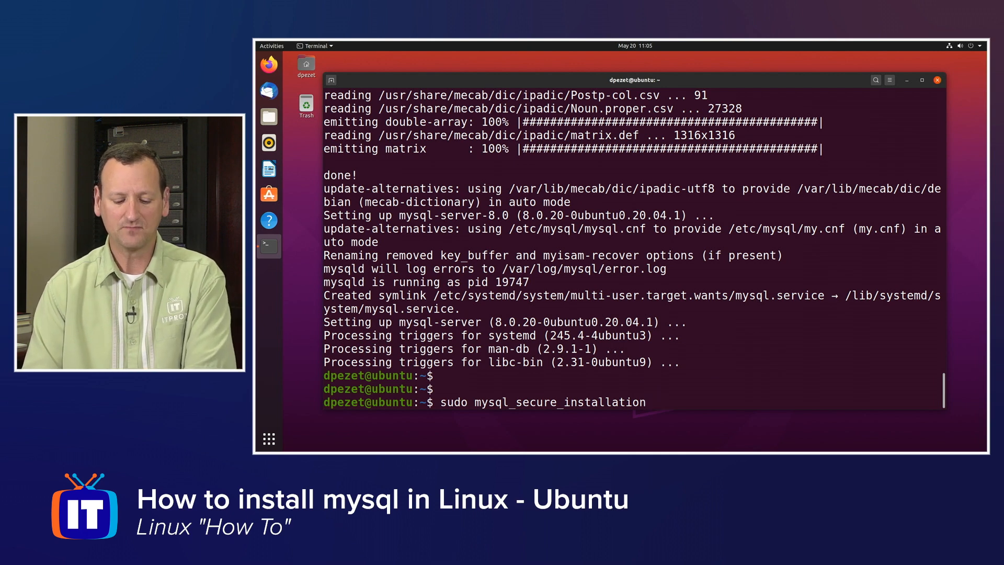
key(Return)
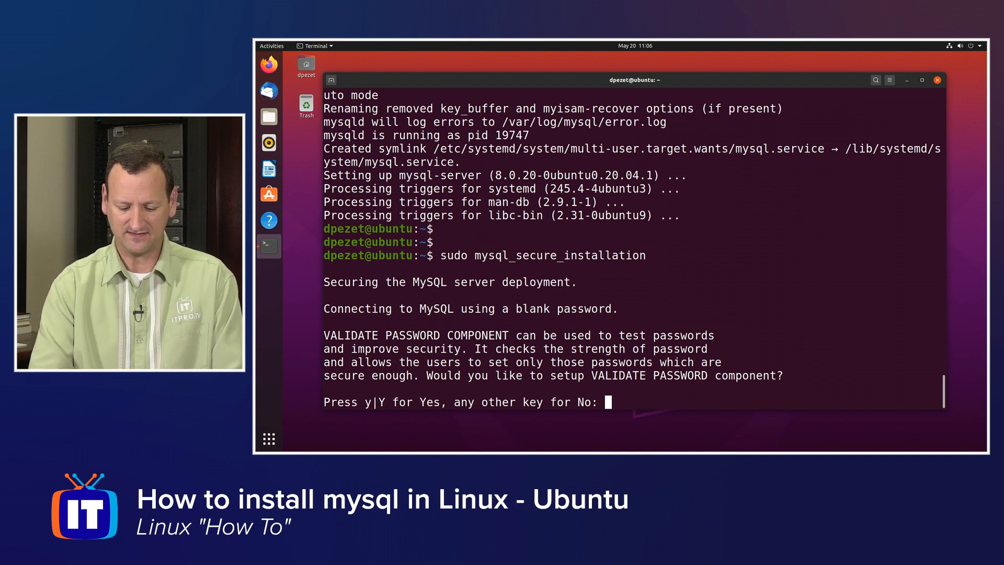
Step: Enable VALIDATE PASSWORD at level 1 (MEDIUM), set the root password and accept its strength with y
text(y)
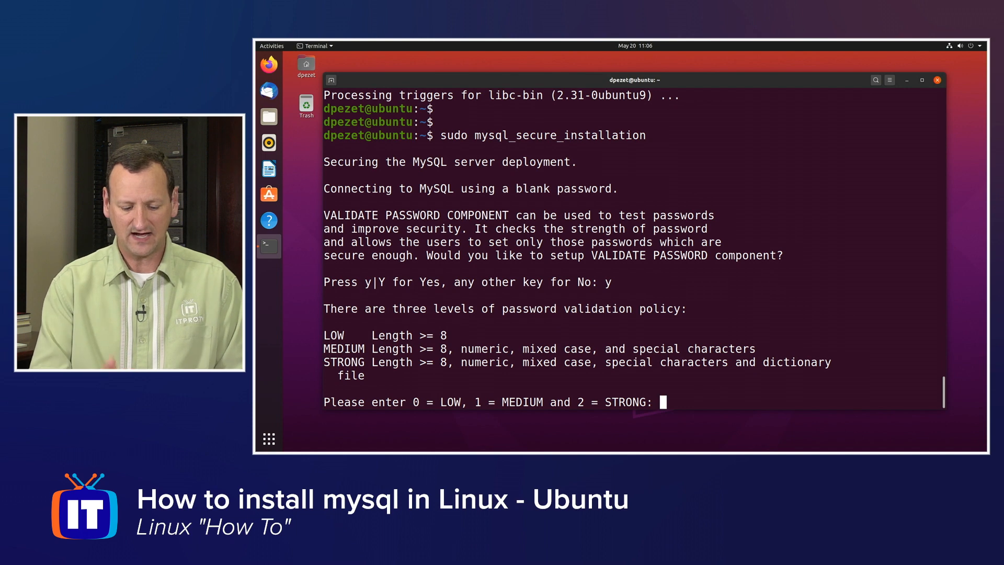
text(1)
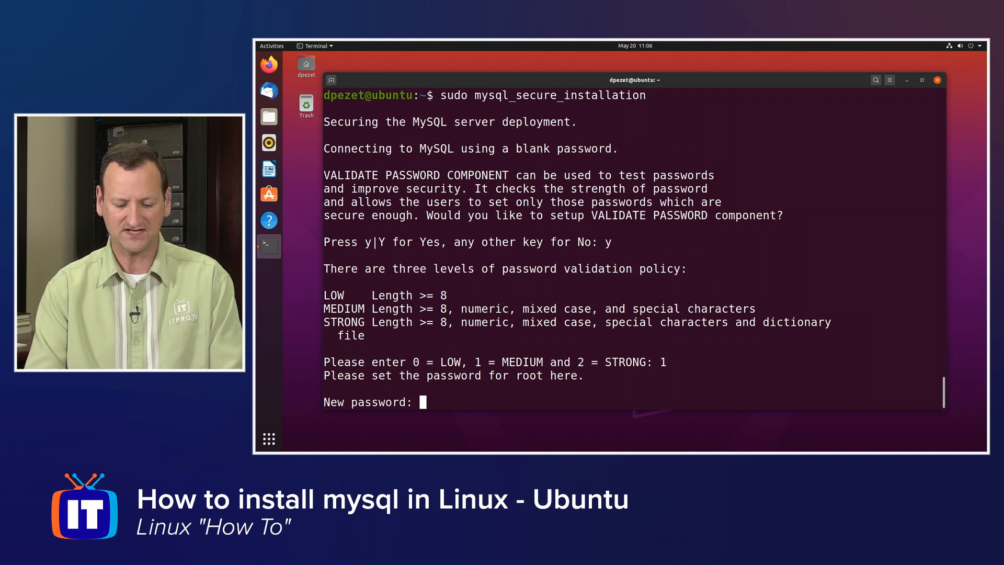
key(Return)
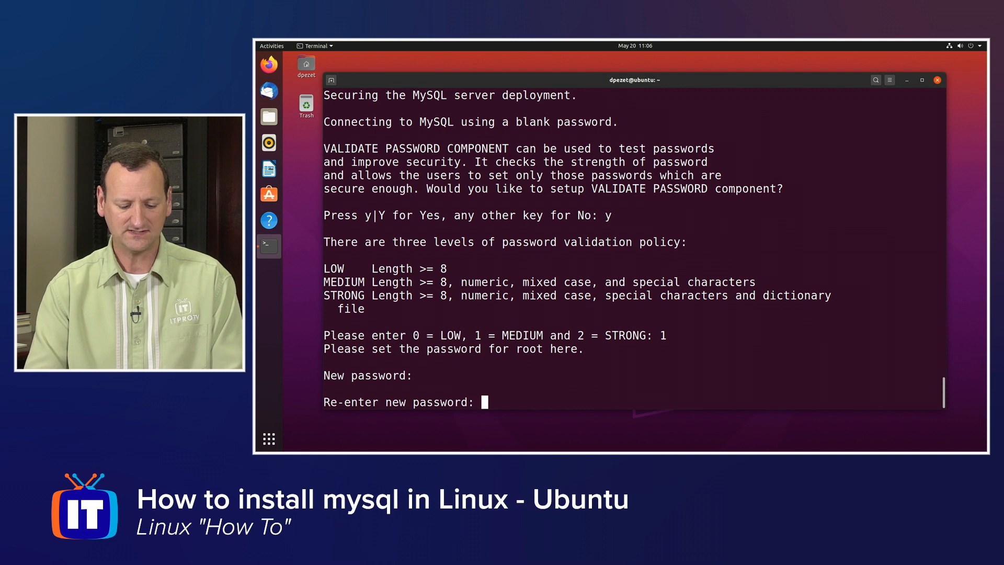
key(Return)
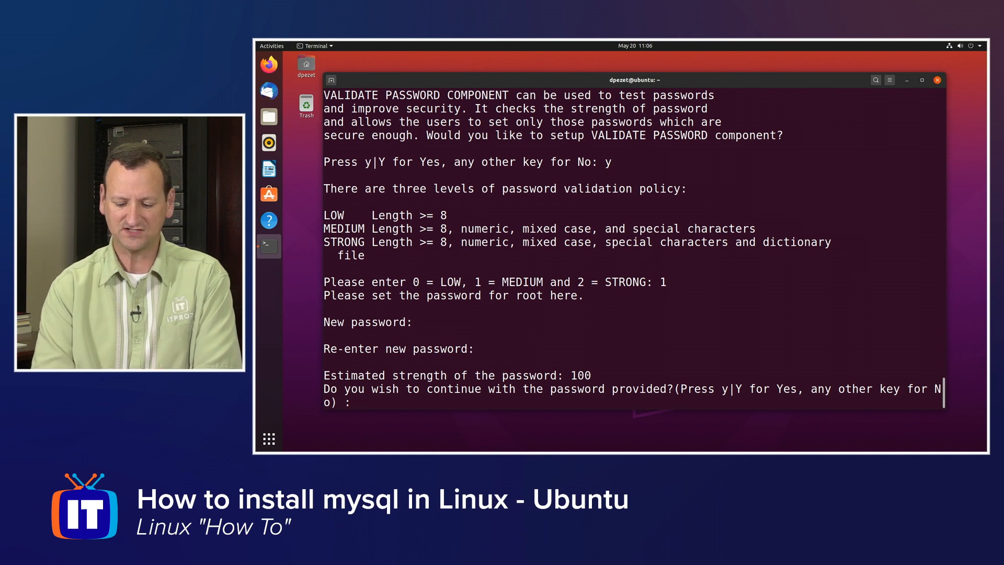
text(y)
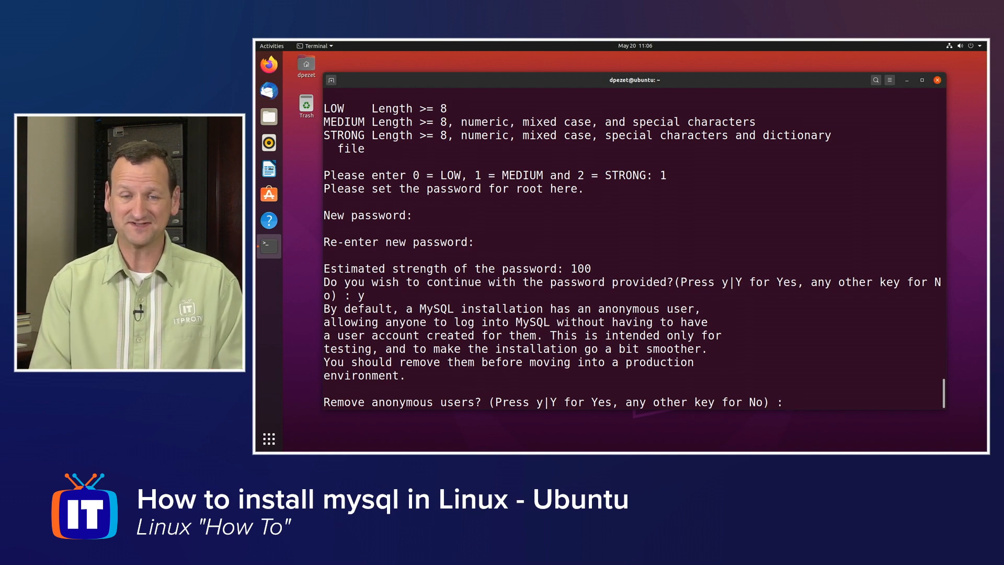
Step: Answer y to remove anonymous users, disallow remote root, drop the test database and reload privilege tables
text(y)
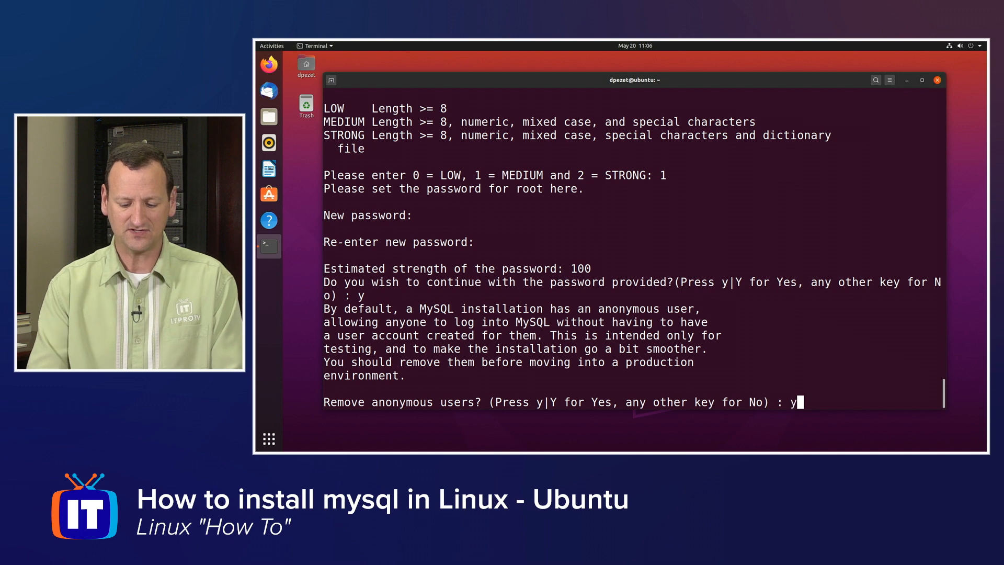
key(Return)
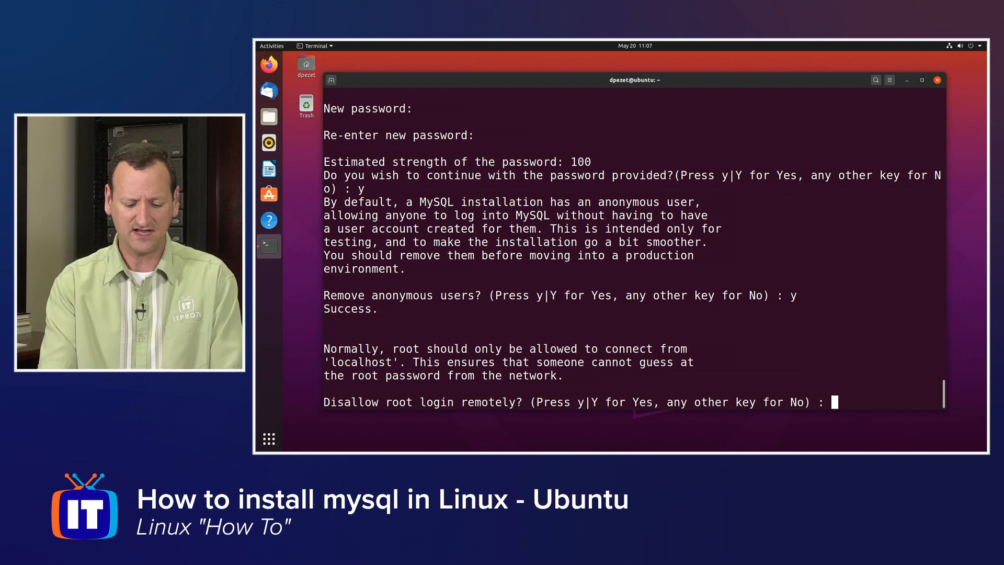
key(y)
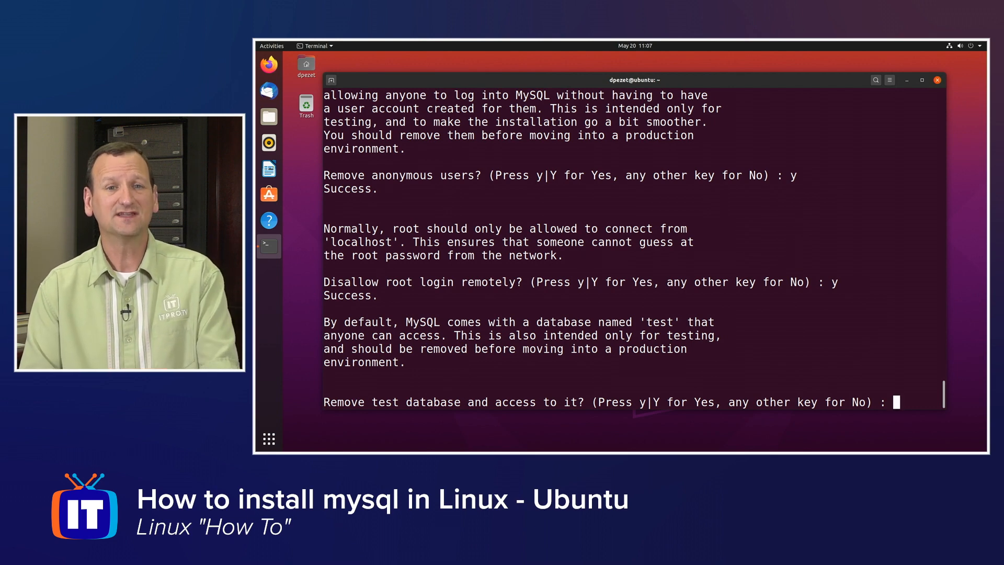
text(y)
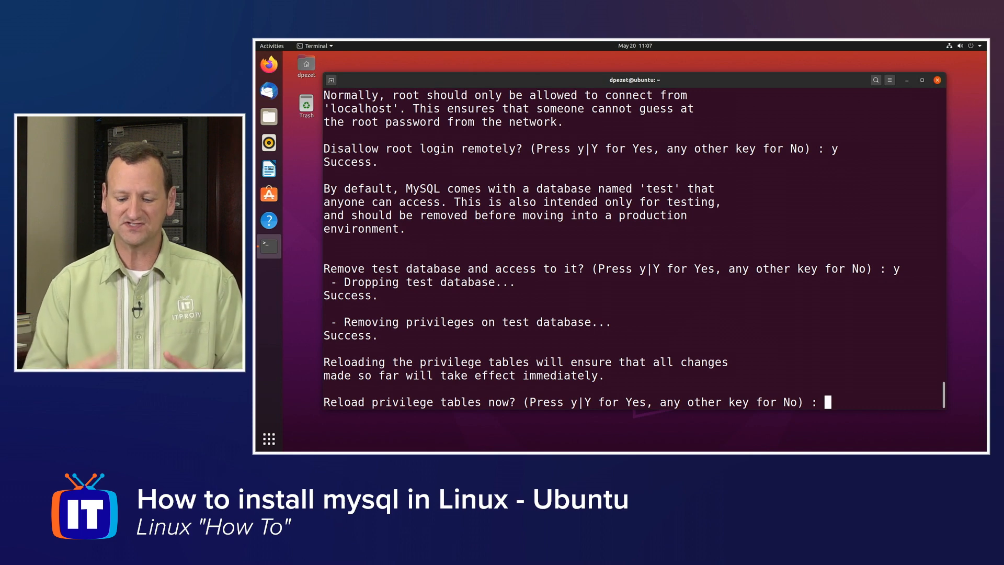
text(y)
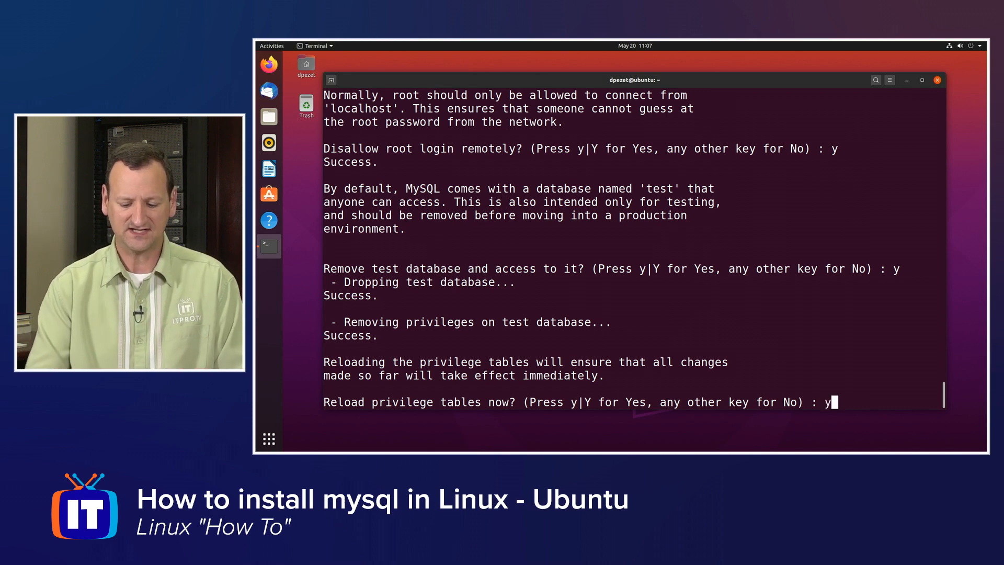
key(Return)
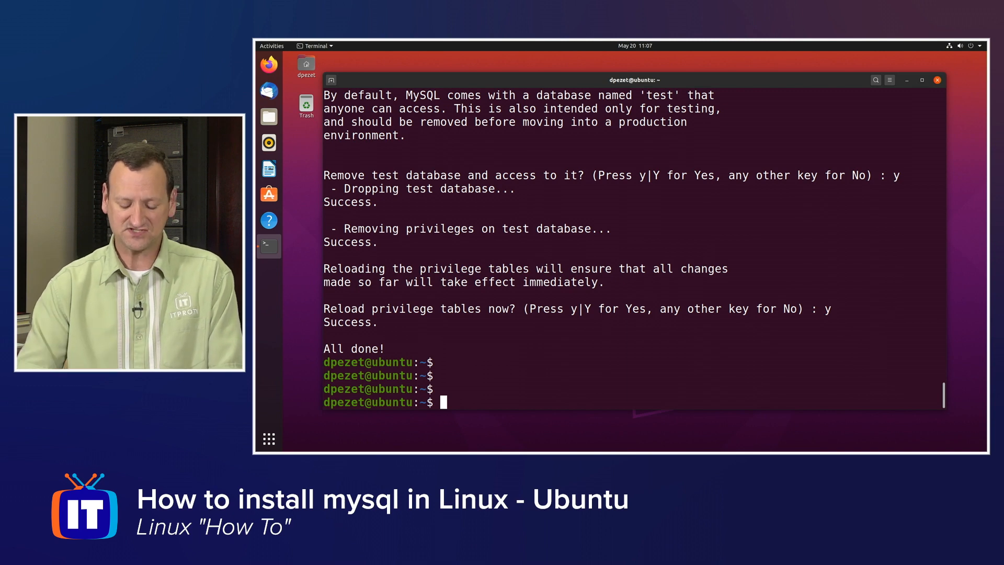
Step: Enable and start MySQL with sudo systemctl enable --now mysql.service
text(sudo)
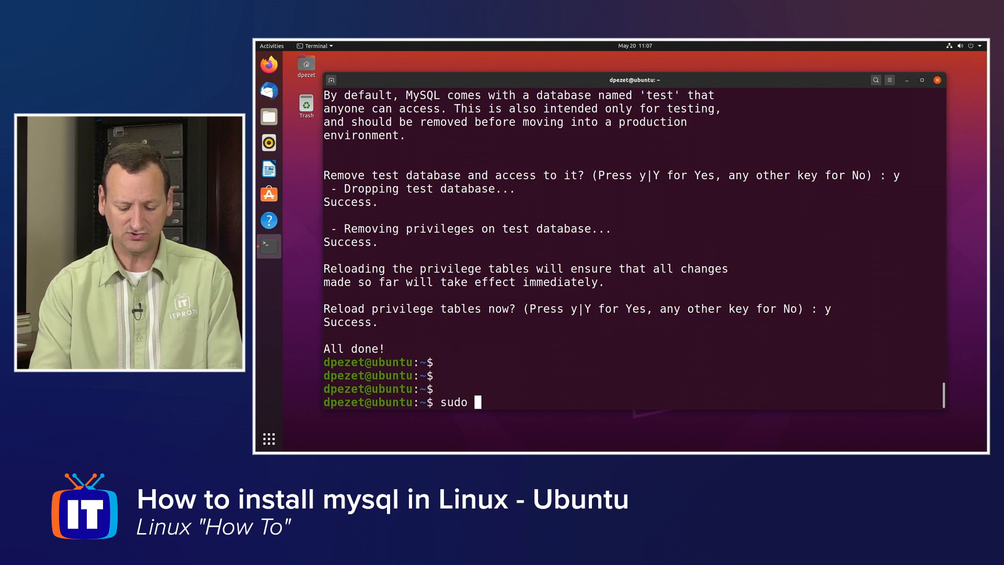
text(systemctl)
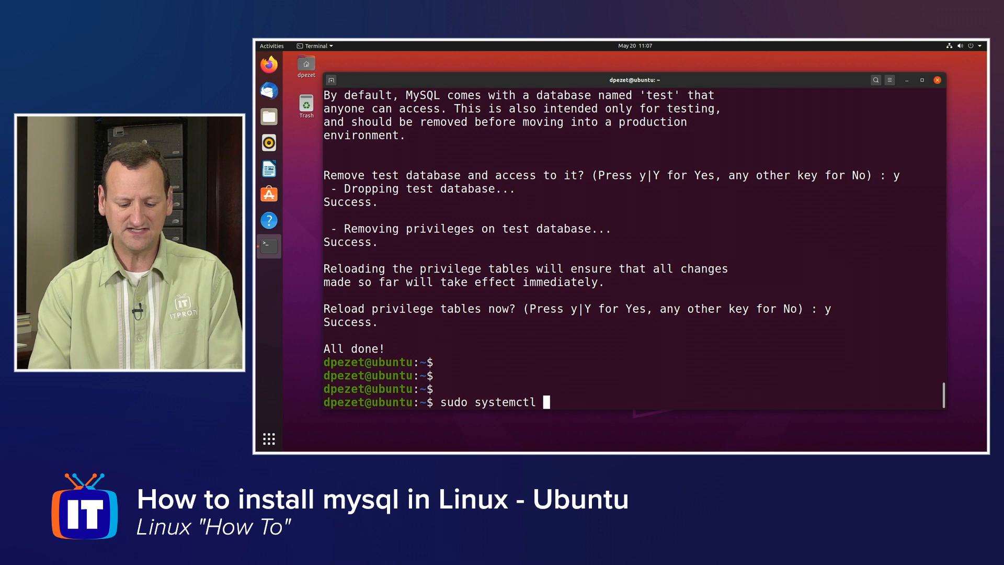
text(enable)
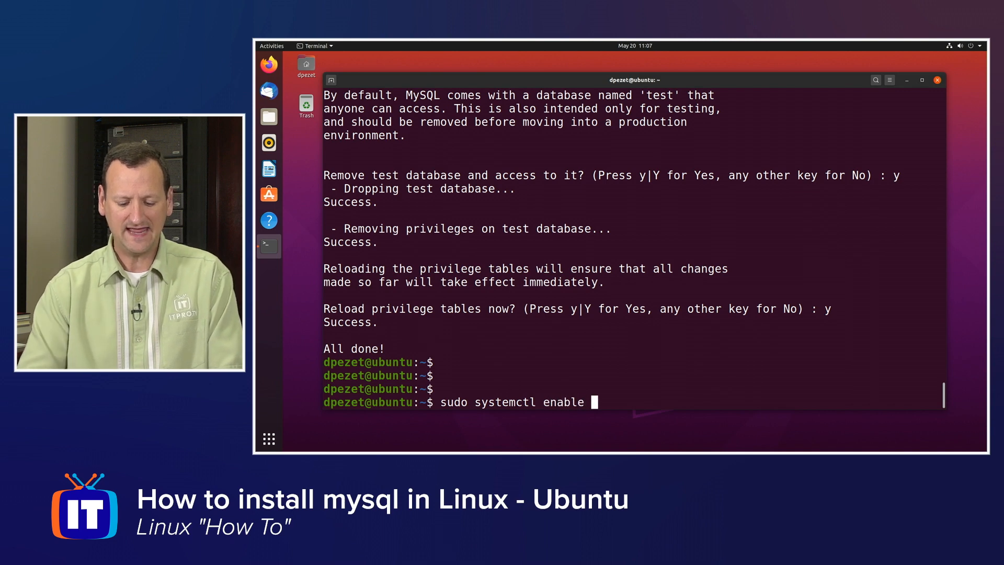
text(--now)
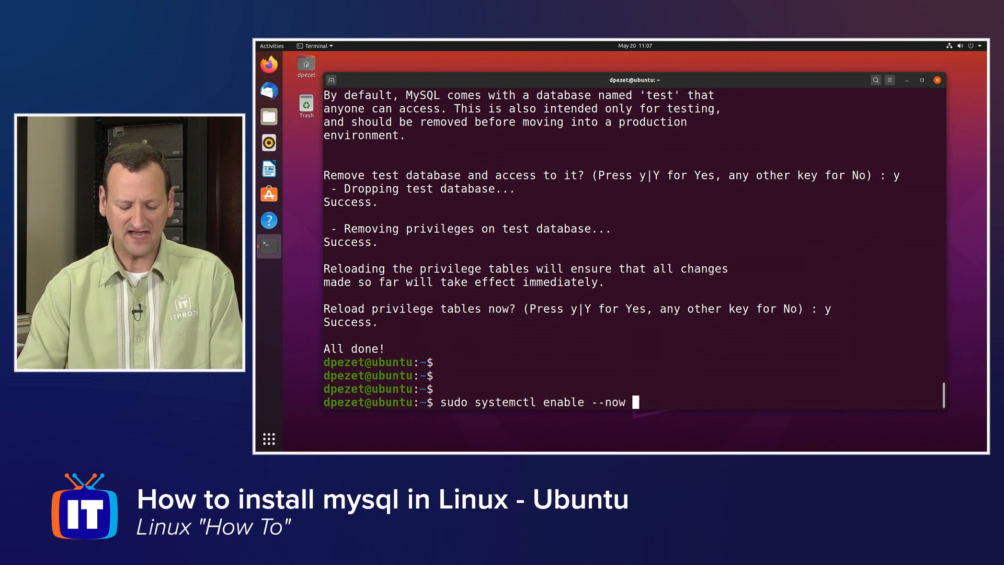
text(mysql)
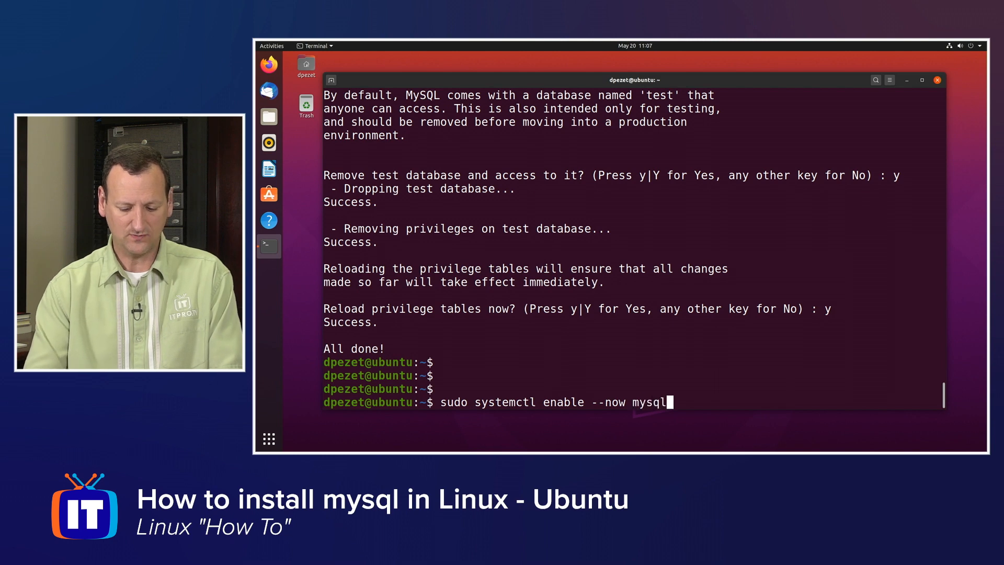
text(.service)
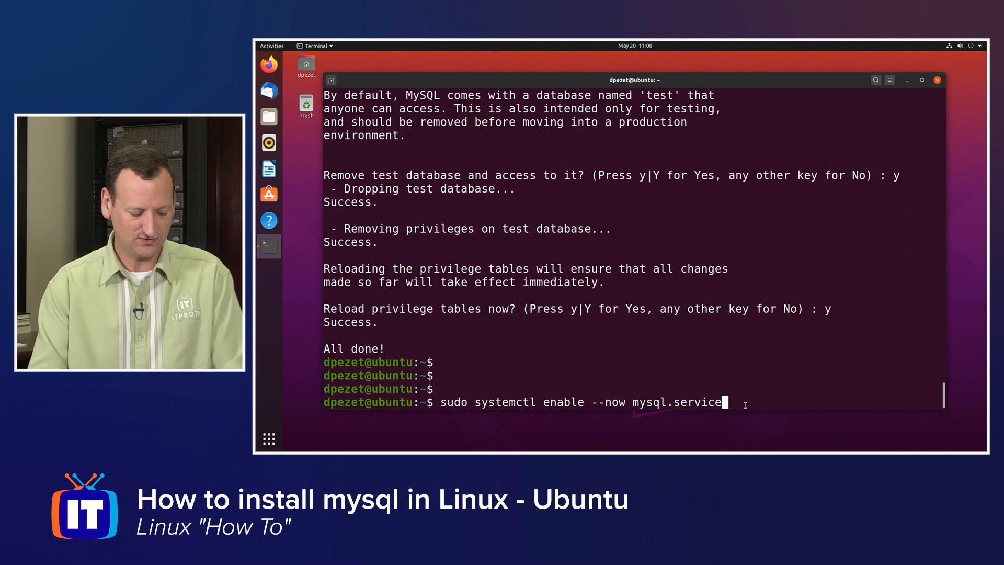
key(Return)
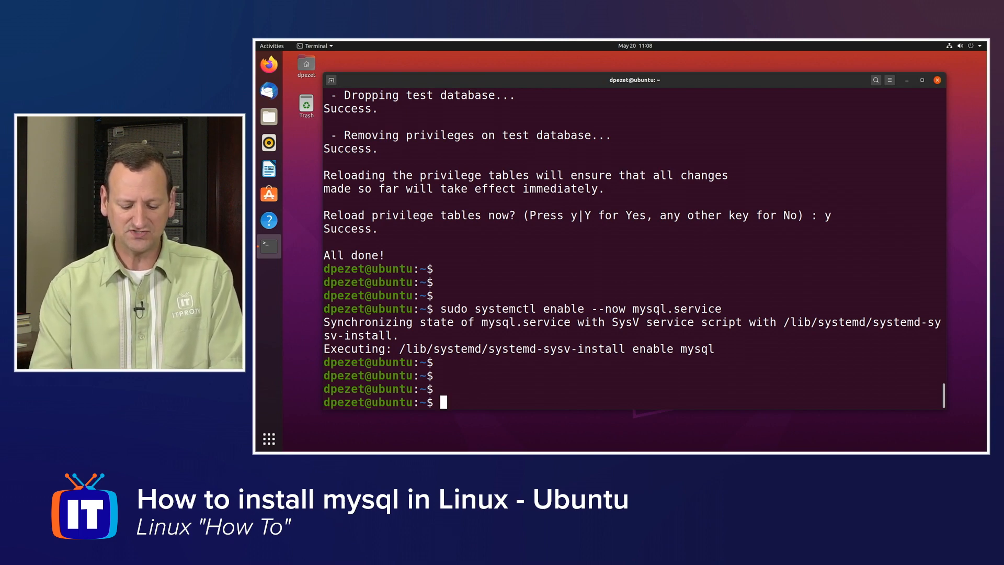
Step: Check systemctl status mysql.service, showing MySQL Community Server enabled and active (running)
text(systemctl sta)
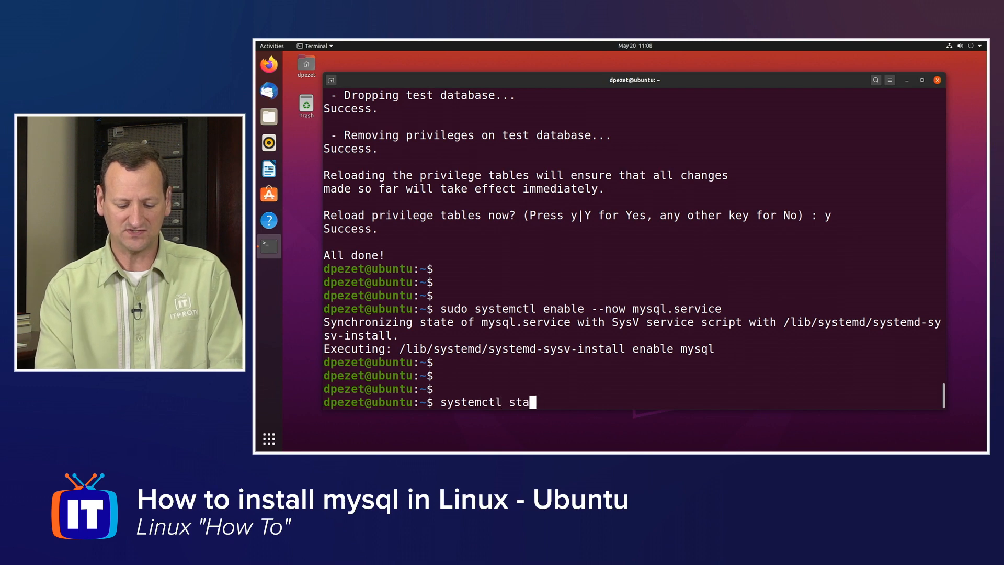
text(tus mysql.ser)
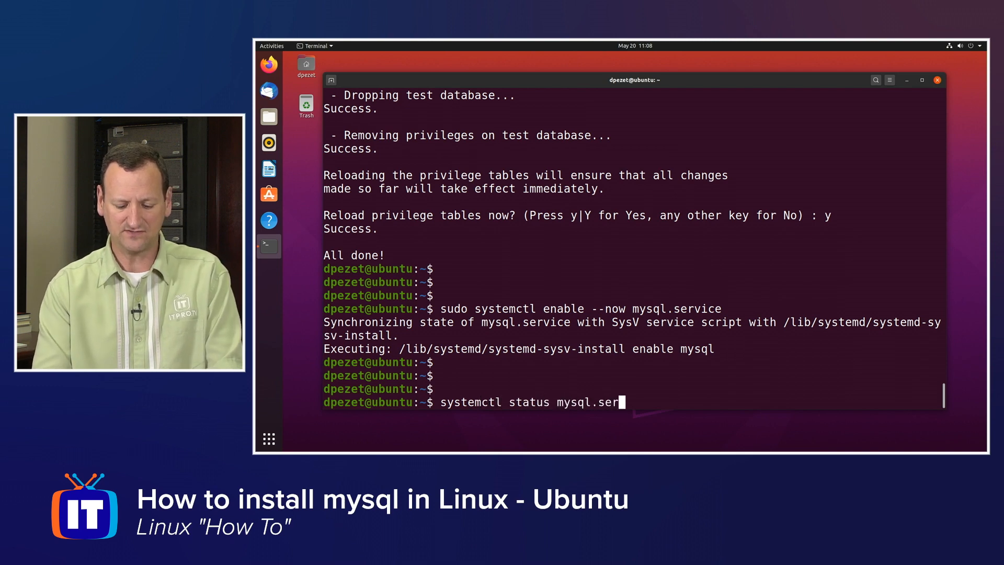
key(Return)
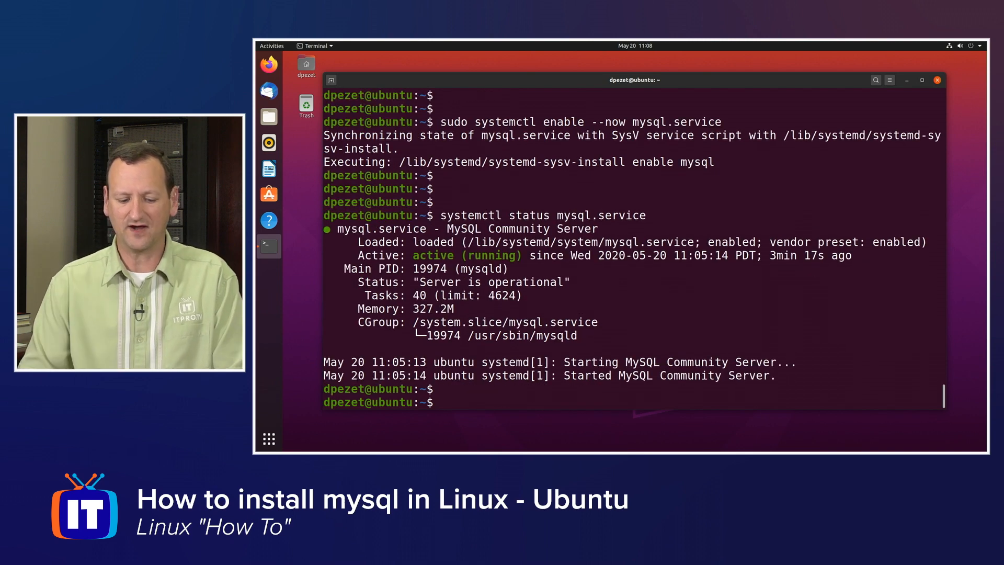
double_click(468, 255)
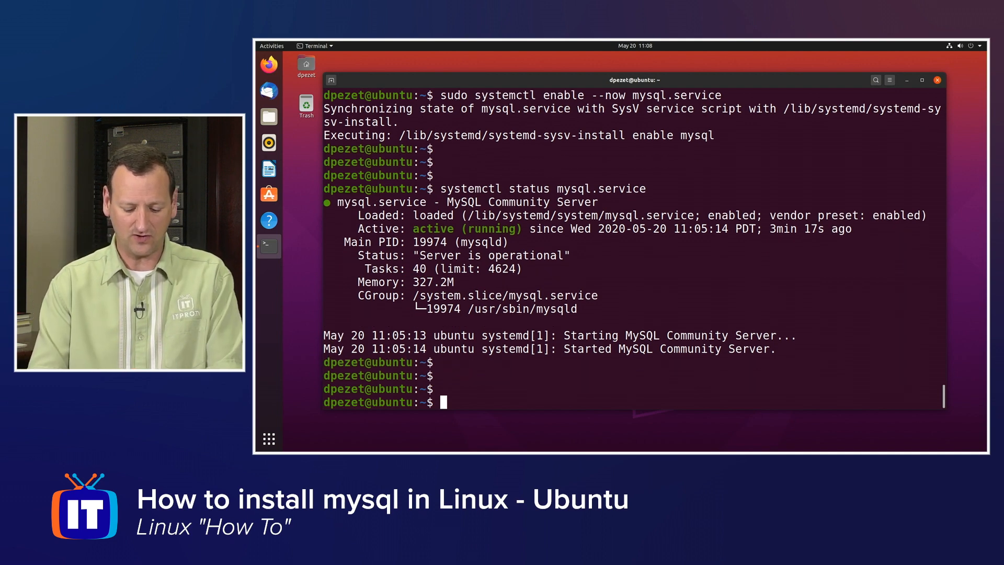
Step: Check sudo ufw status to see whether the firewall is active
text(sudo)
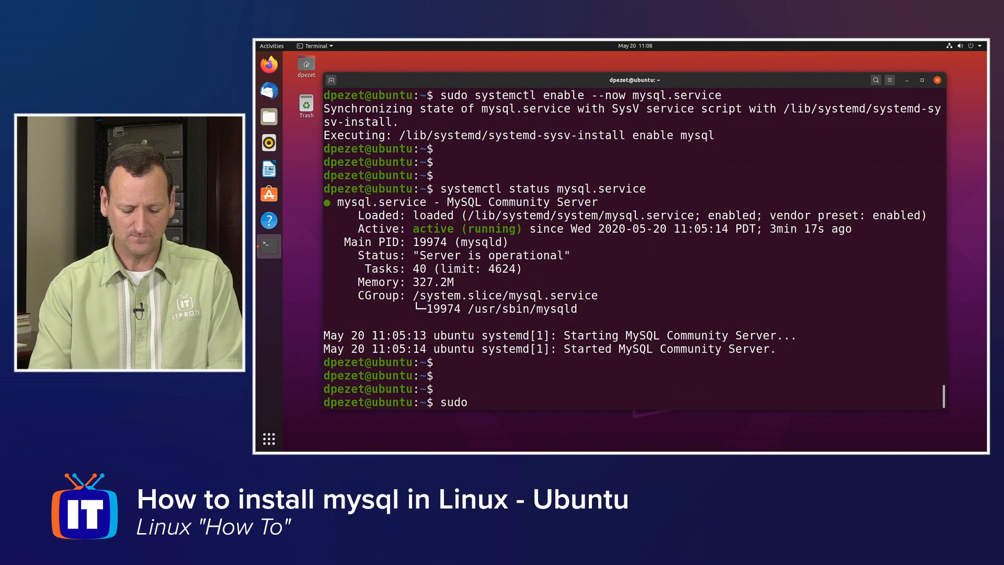
text(ufw status)
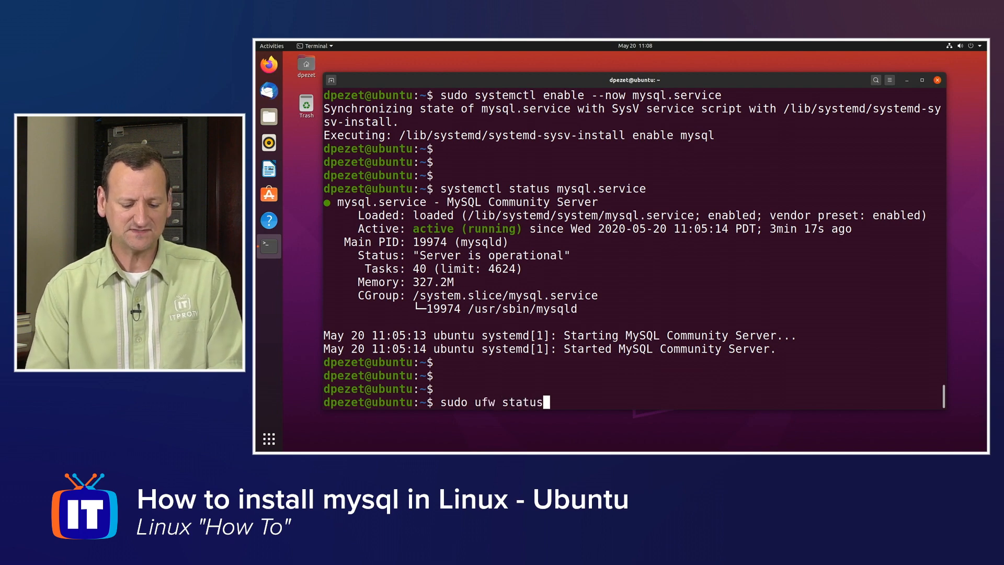
key(Return)
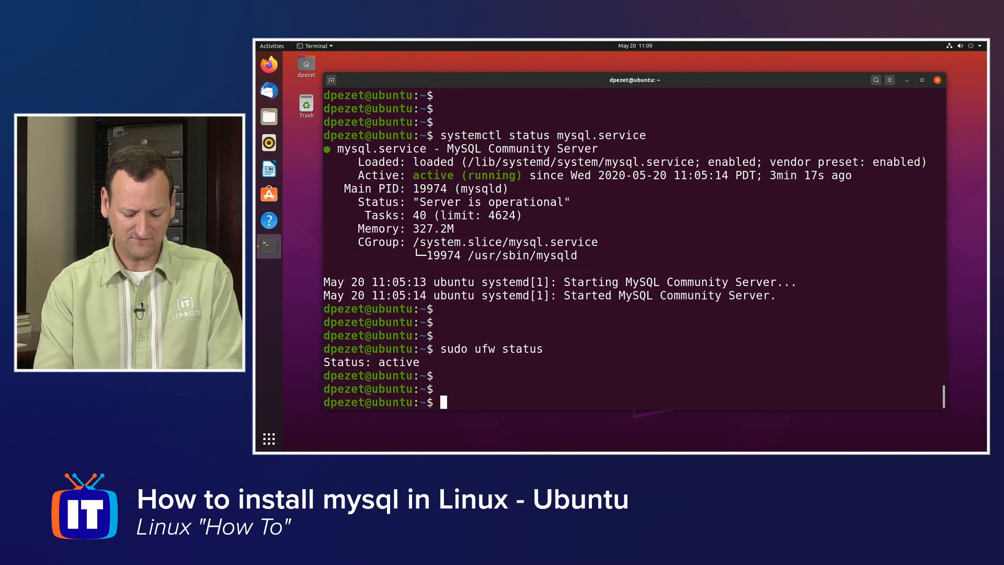
Step: Allow MySQL through ufw and verify status lists 3306/tcp ALLOW from Anywhere for IPv4 and IPv6
text(sudo ufw)
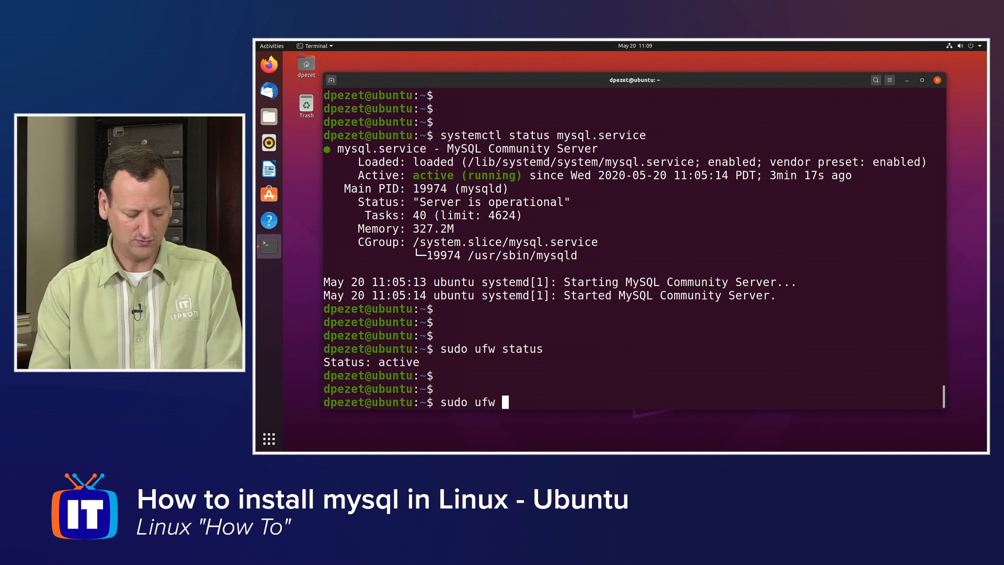
text(allow ys)
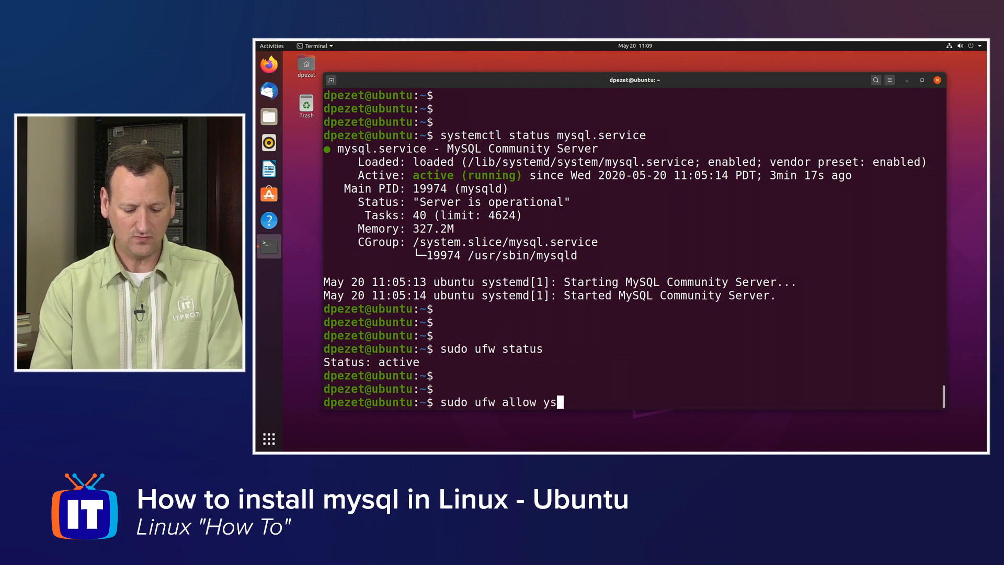
text(mysql)
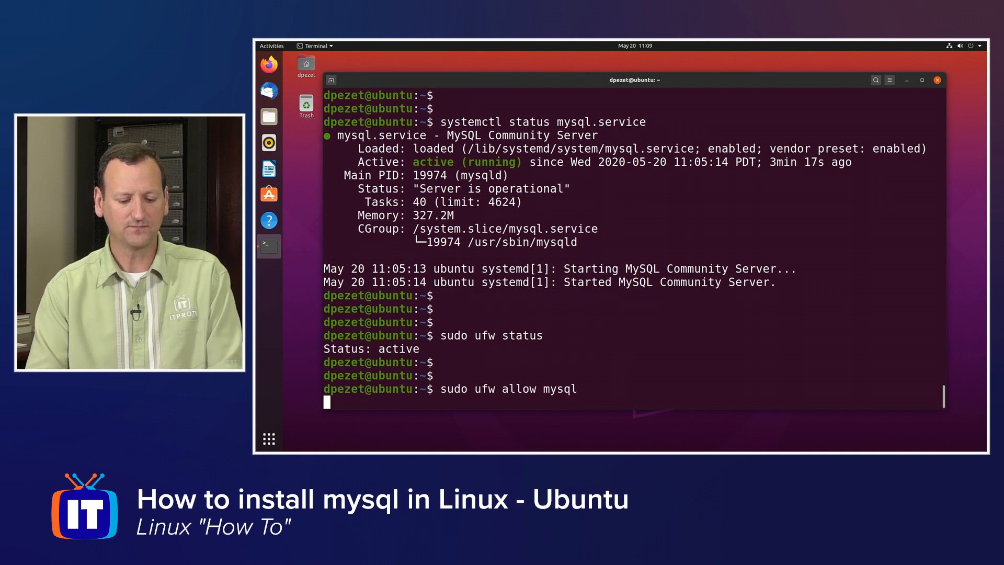
key(Return)
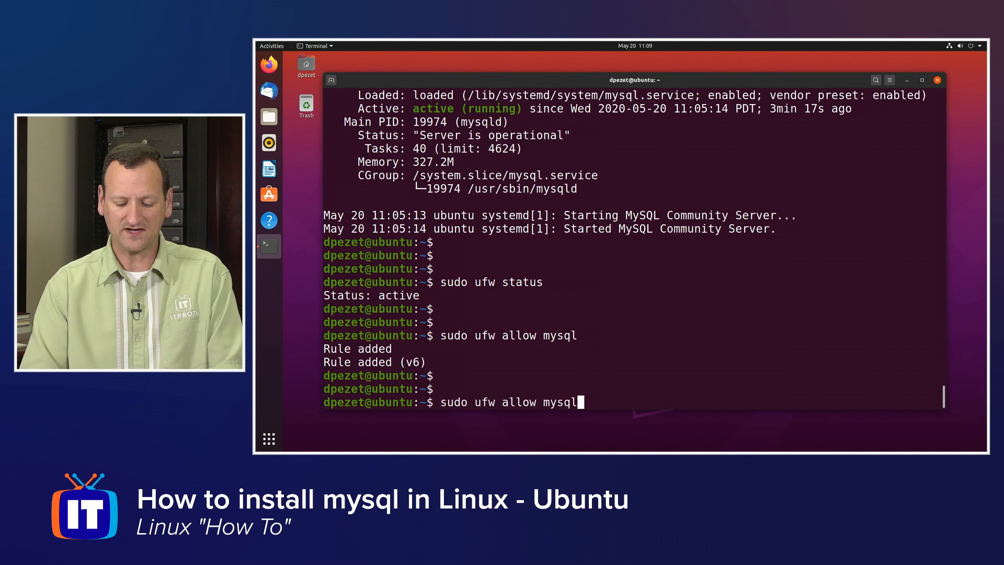
key(Return)
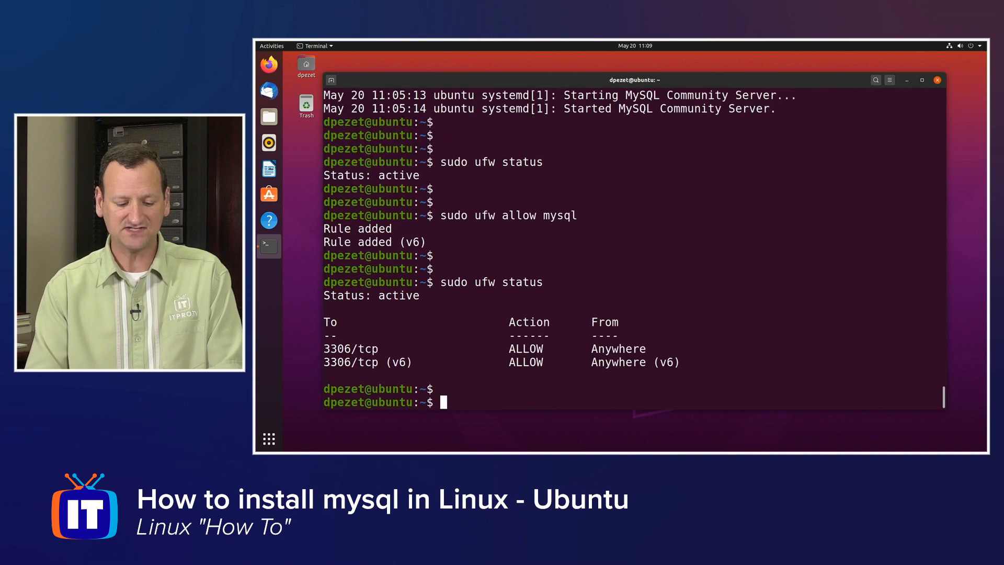